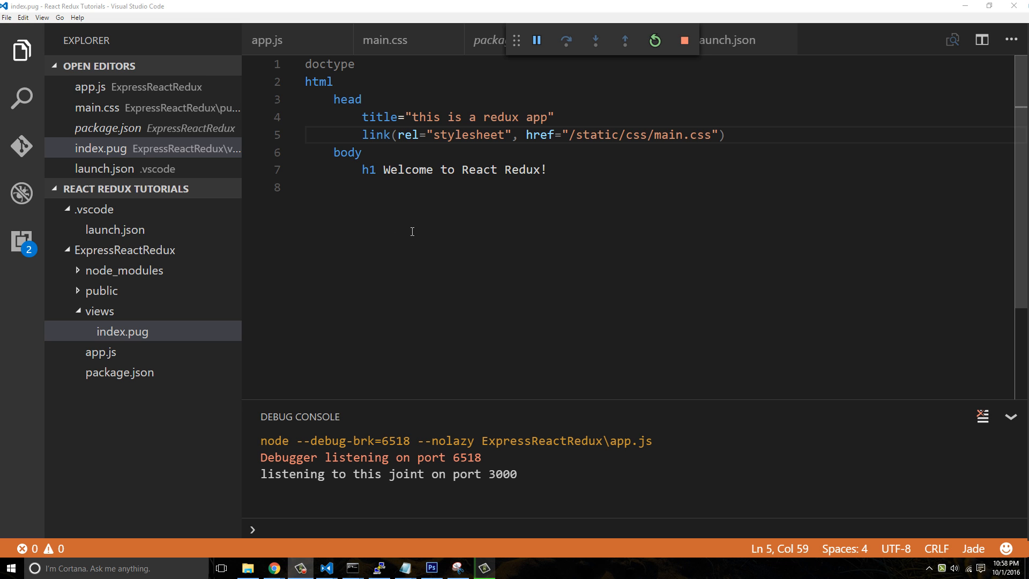
pyautogui.moveTo(397, 238)
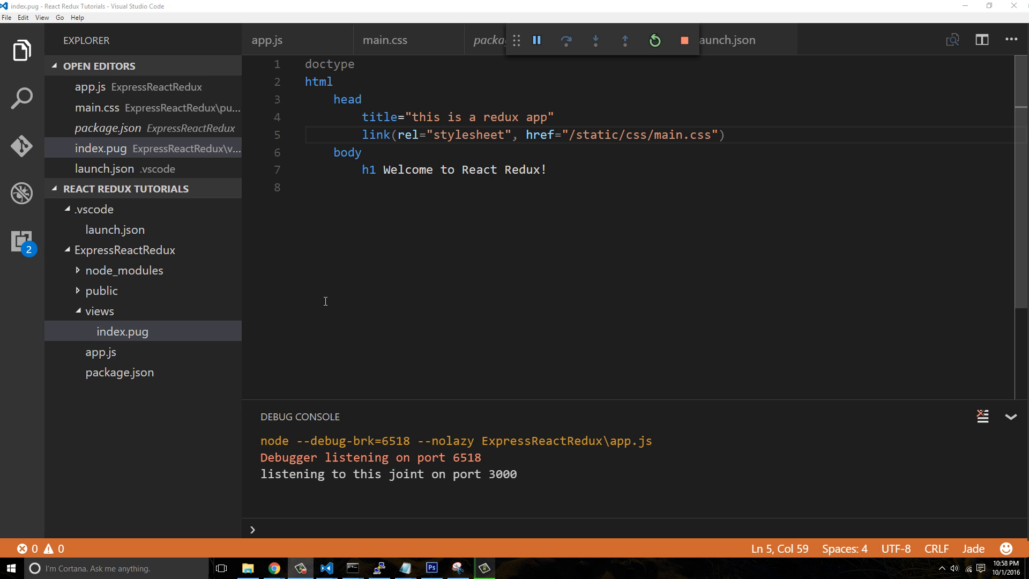
pyautogui.moveTo(315, 341)
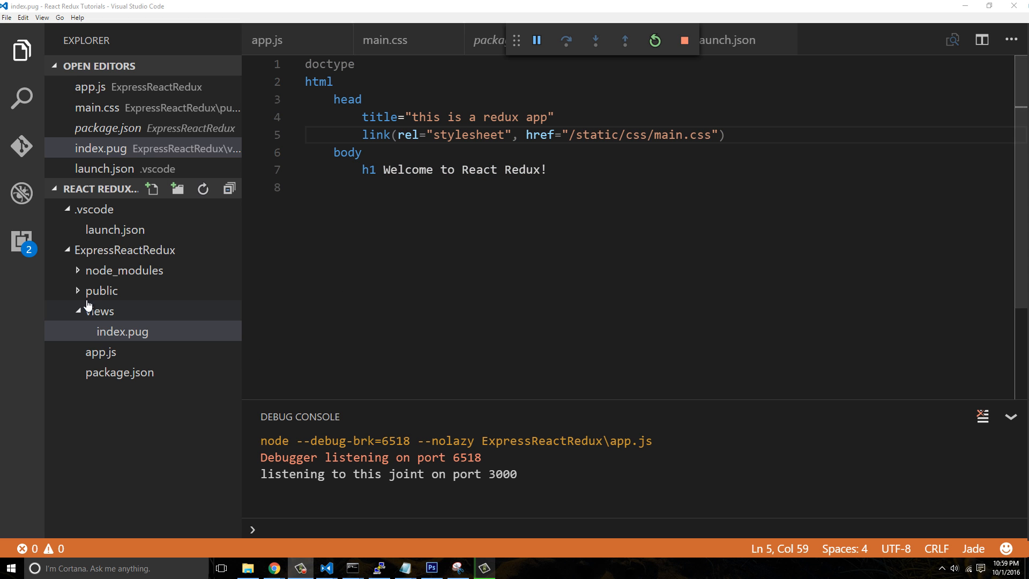
# Step: Navigate into the project's public folder and then its empty js subfolder
pyautogui.click(100, 311)
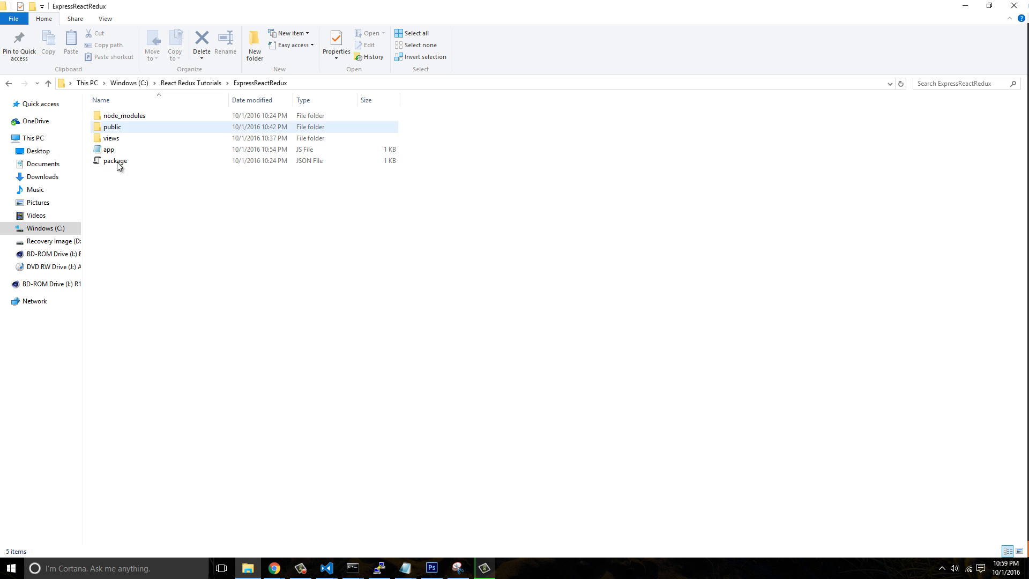
pyautogui.doubleClick(112, 126)
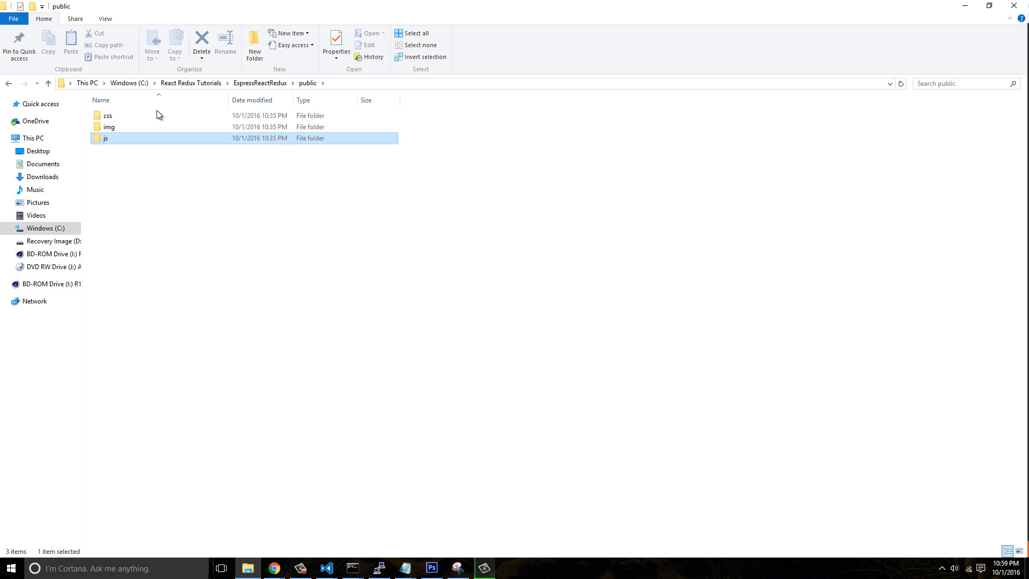
pyautogui.doubleClick(106, 138)
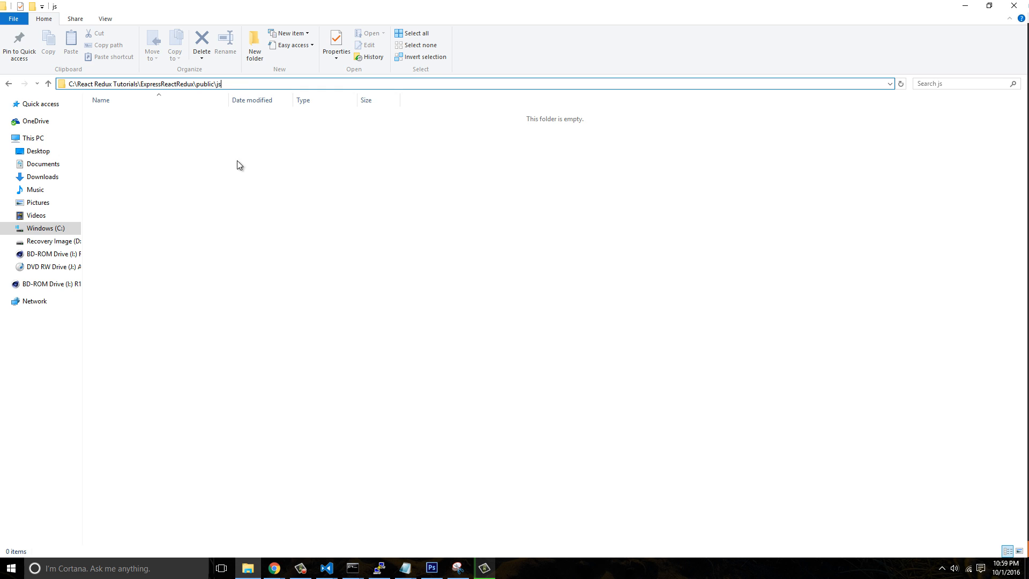
pyautogui.moveTo(340, 500)
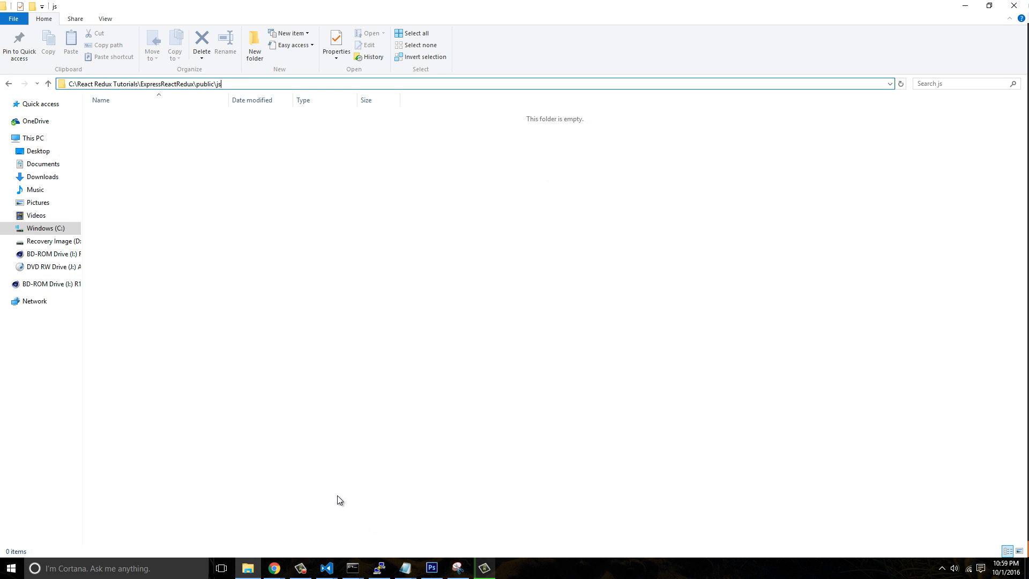
pyautogui.moveTo(377, 544)
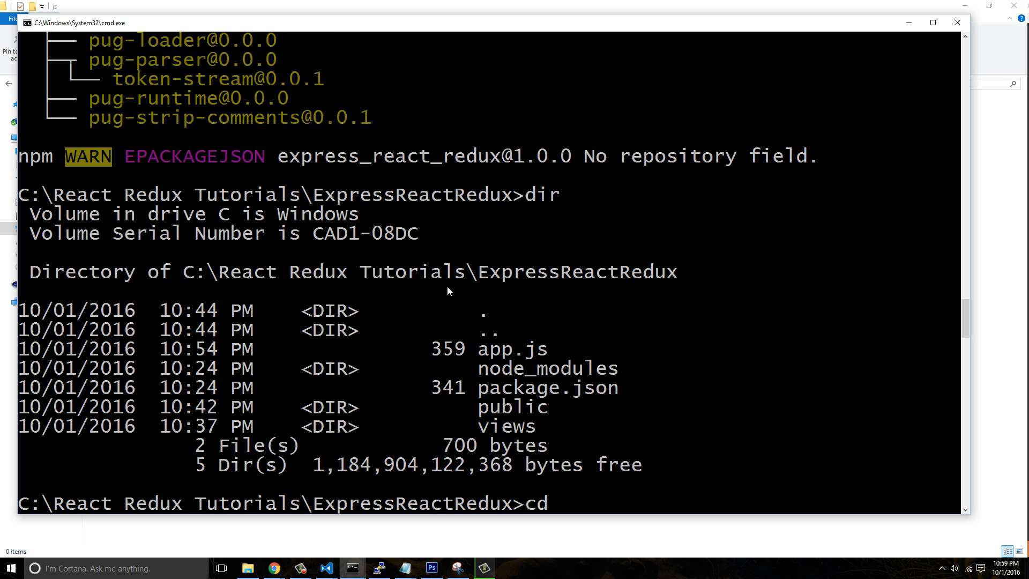
pyautogui.write('publi')
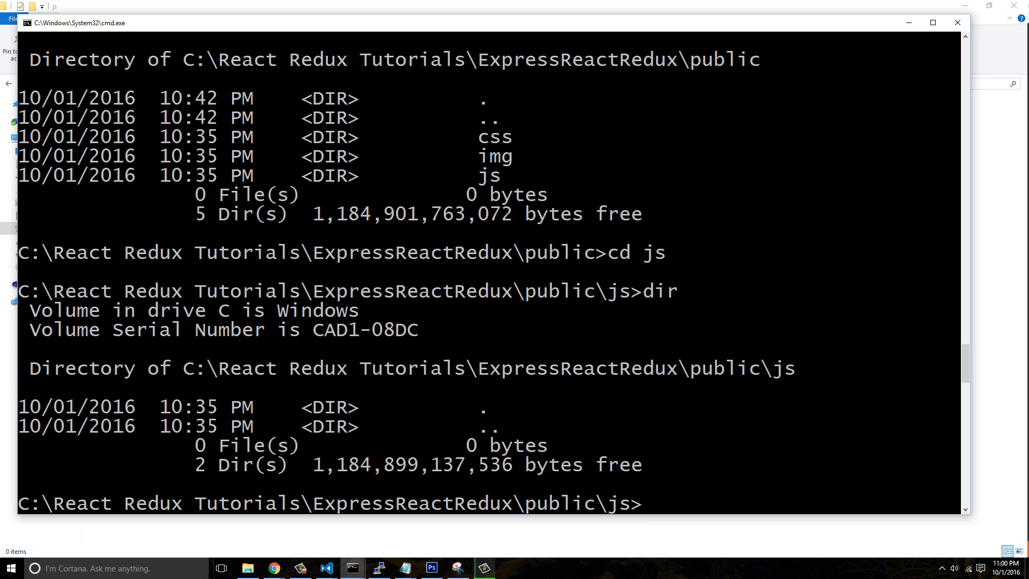
pyautogui.write('c')
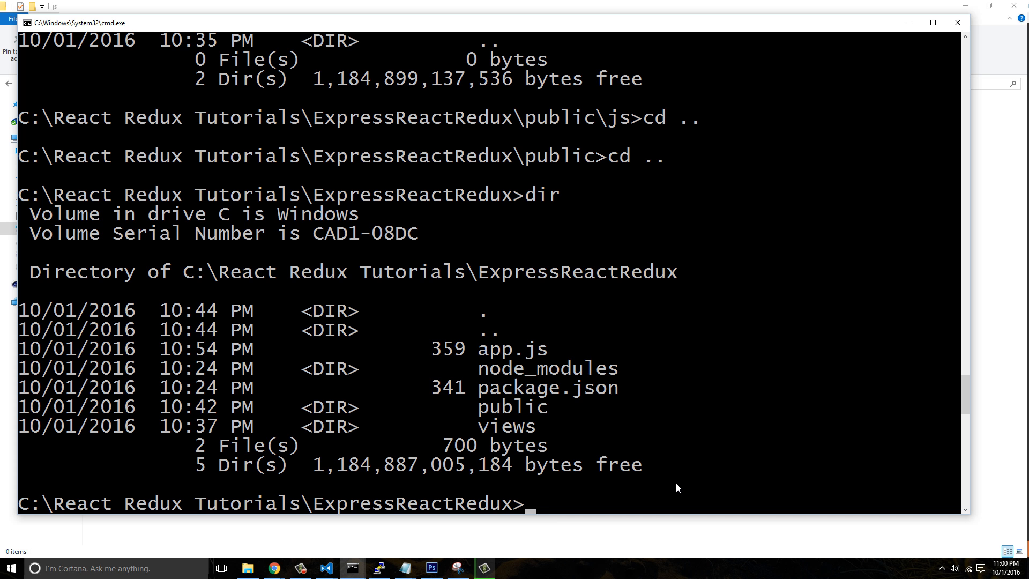
# Step: Change the working directory into the public folder with cd public
pyautogui.write('cd publ')
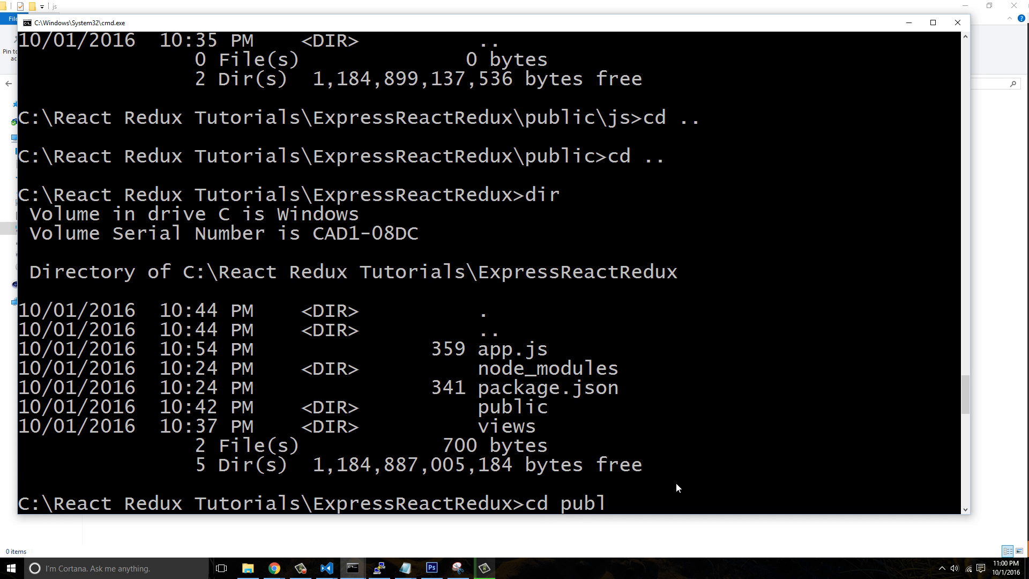
pyautogui.press('enter')
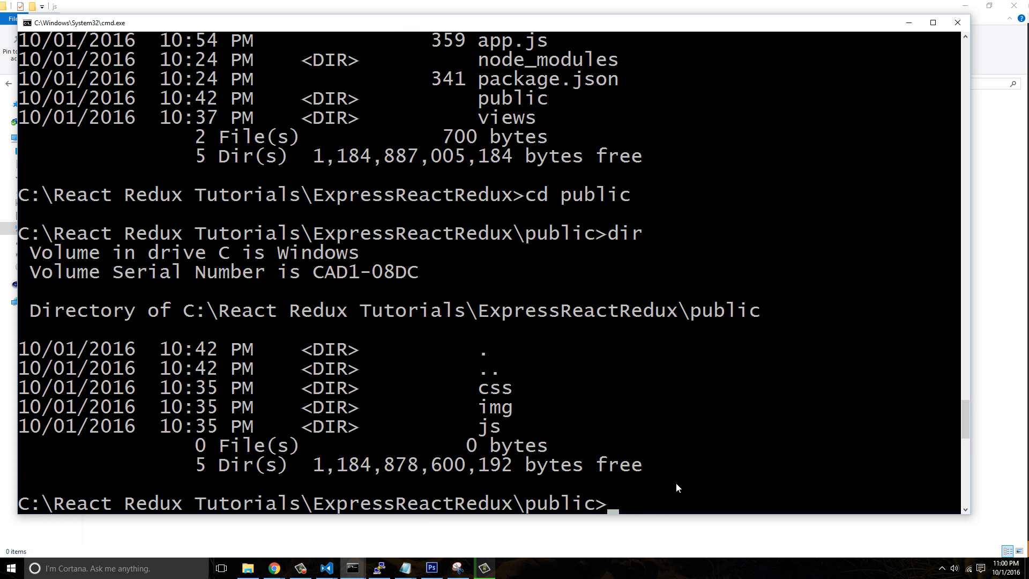
# Step: Run npm install --save webpack and let the dependency tree print
pyautogui.write('npm ins')
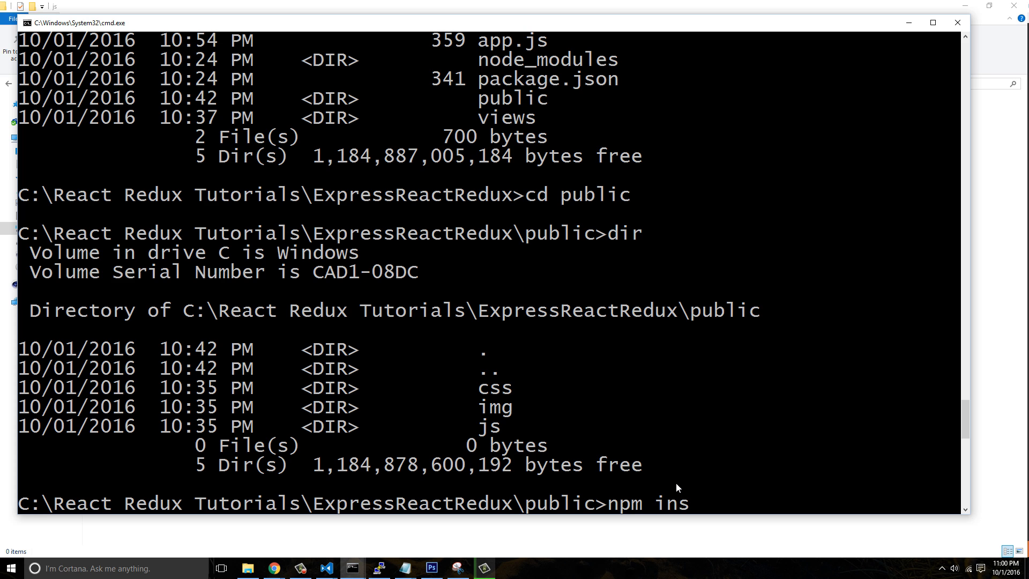
pyautogui.write('tall --')
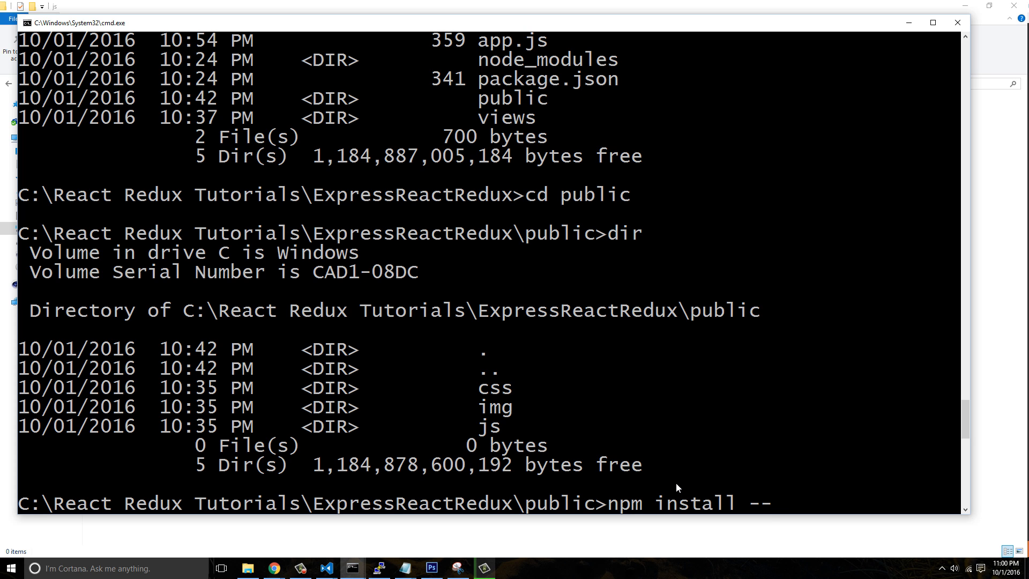
pyautogui.write('save web')
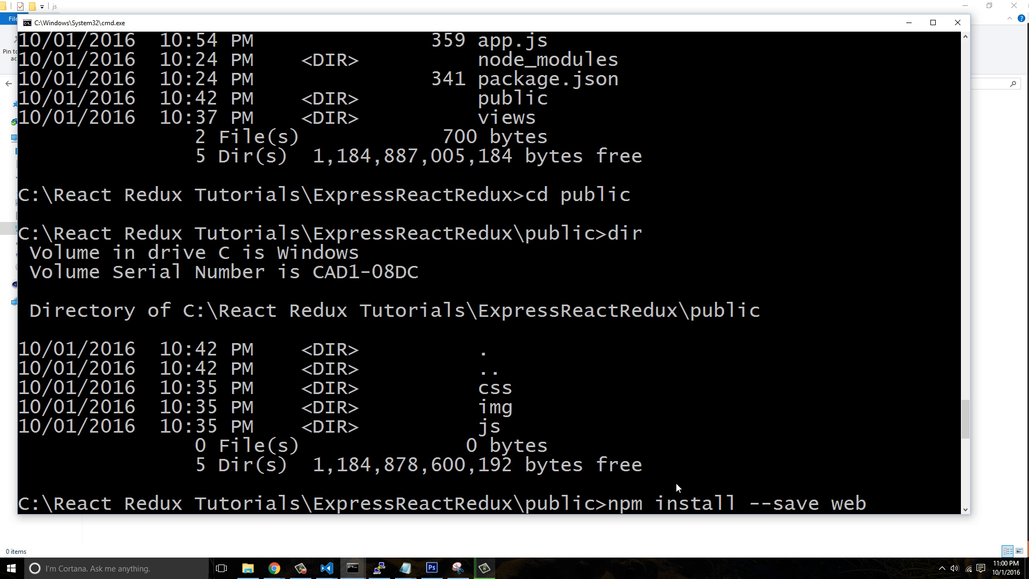
pyautogui.write('pack')
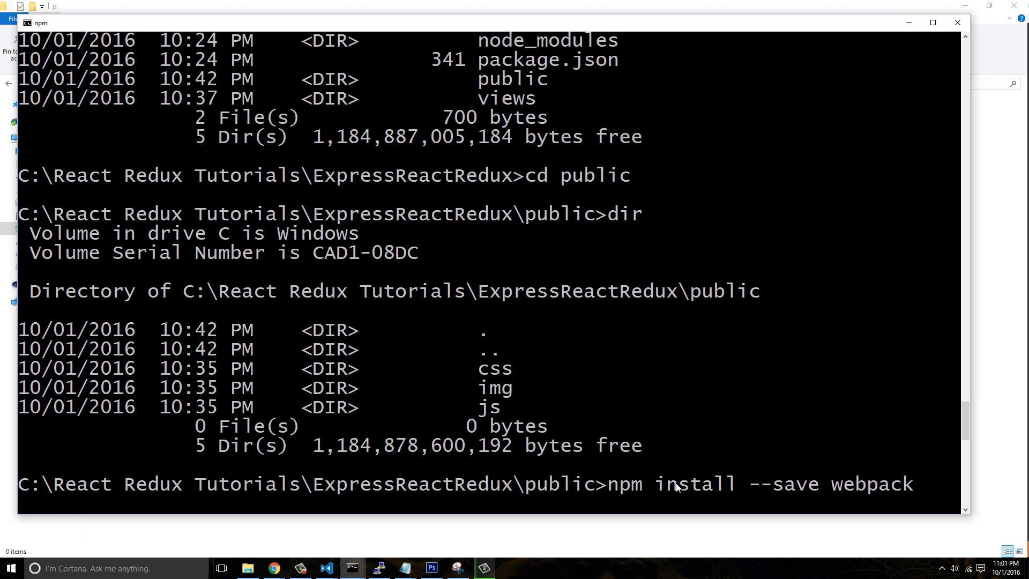
pyautogui.press('enter')
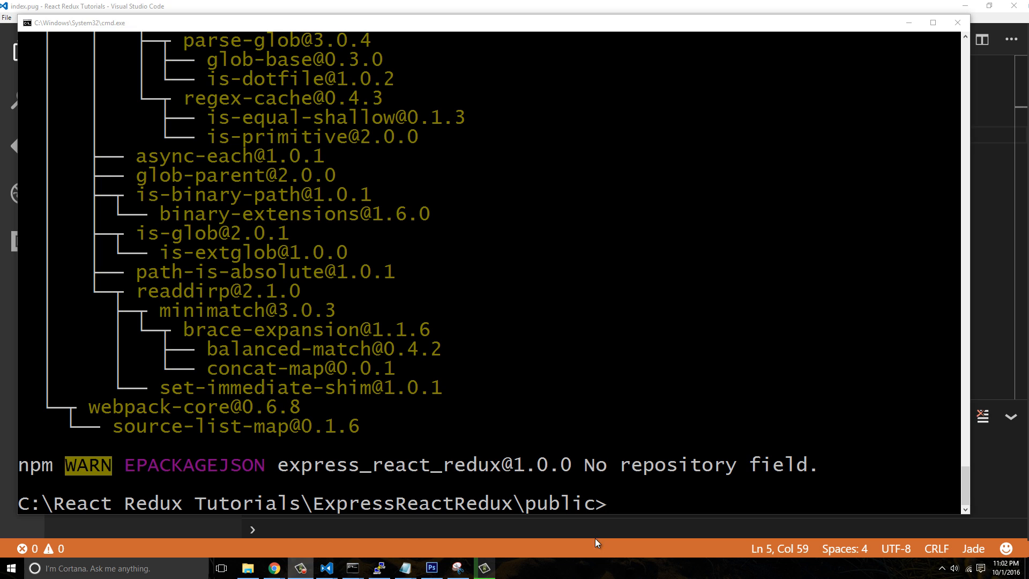
# Step: Run npm install --save babel from the public folder
pyautogui.write('npm')
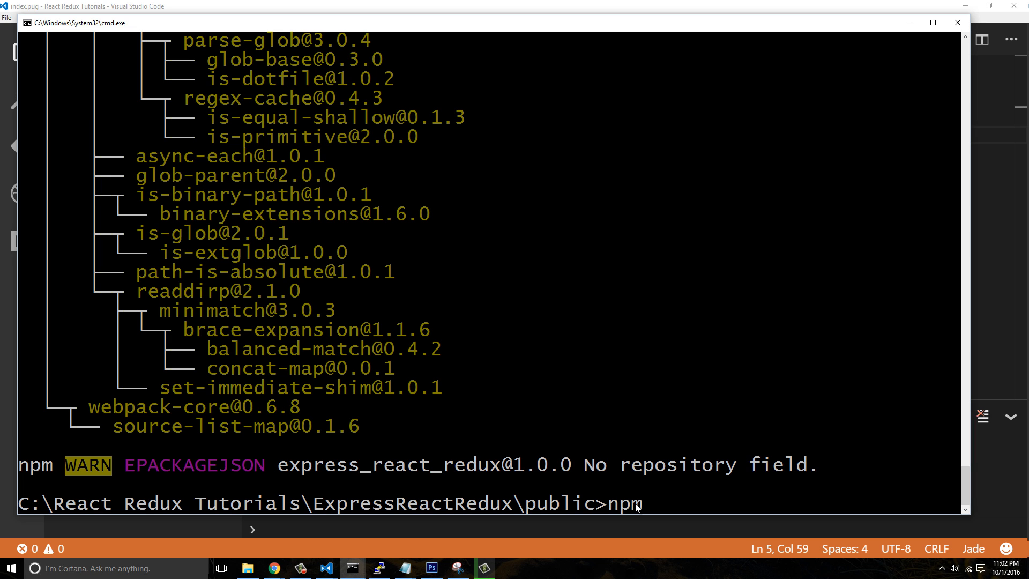
pyautogui.write('install --')
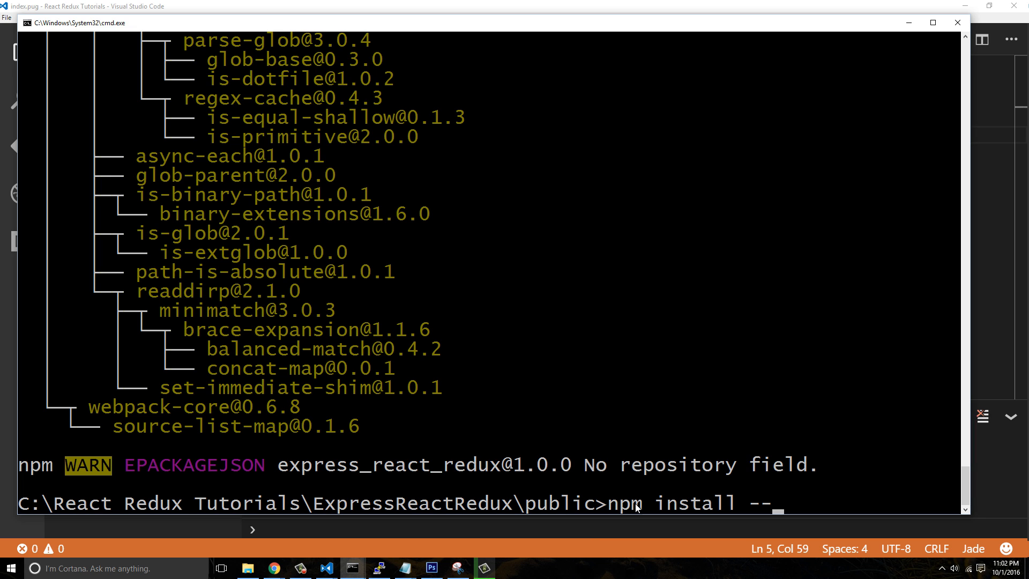
pyautogui.write('save babel')
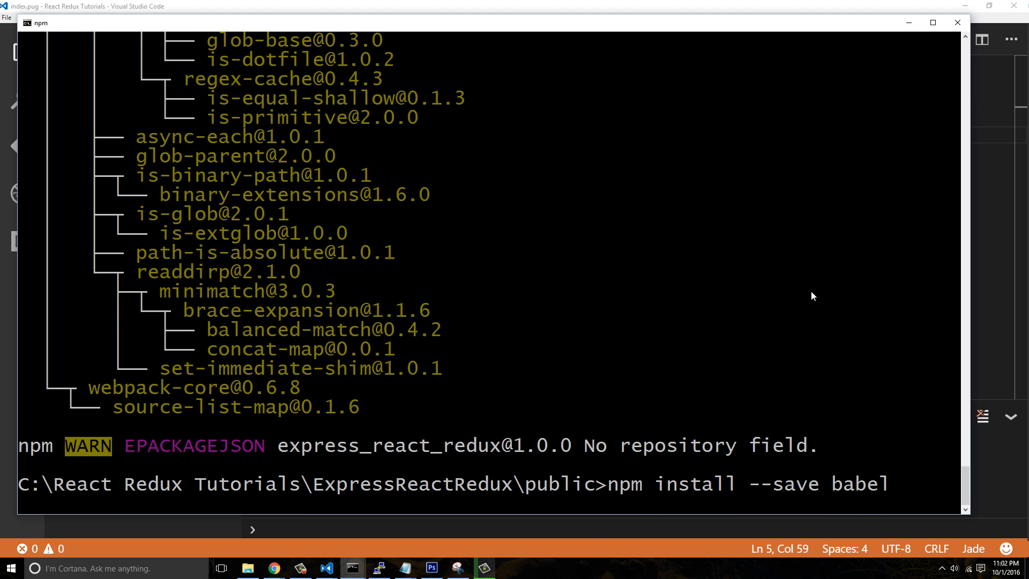
pyautogui.moveTo(978, 287)
pyautogui.write('npm install --save')
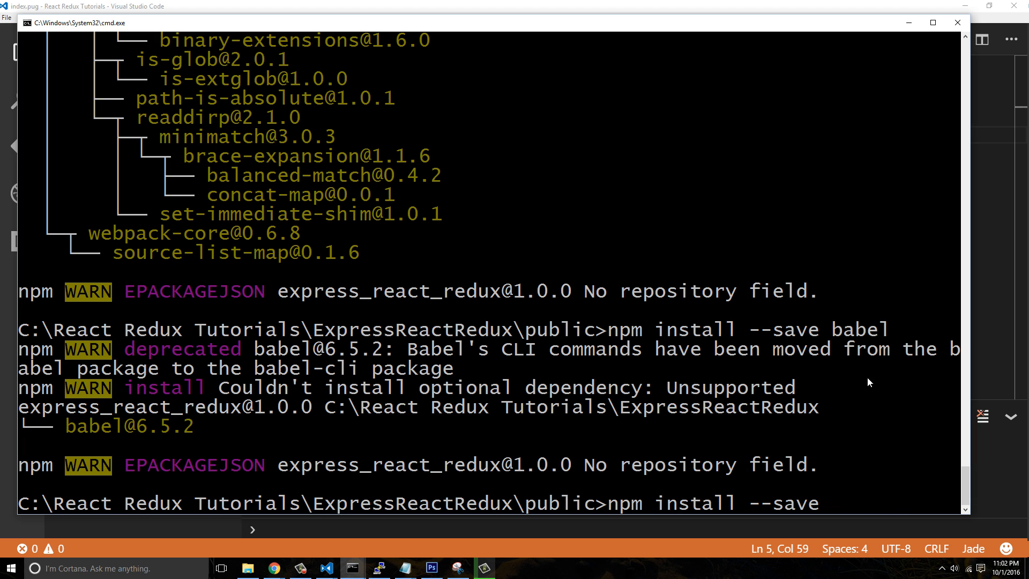
pyautogui.moveTo(800, 488)
pyautogui.write(' babel-cli babel-preset-react')
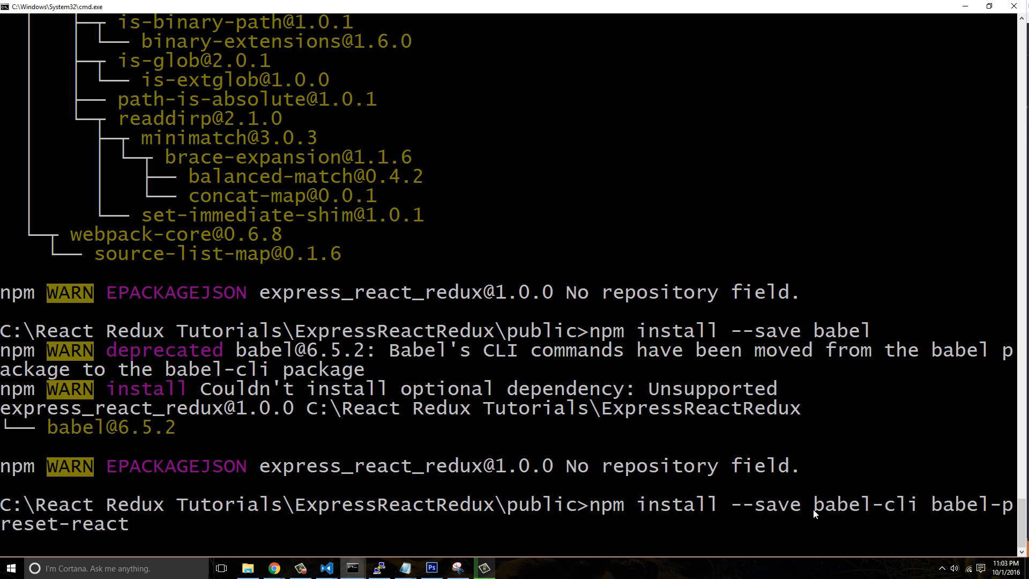
pyautogui.moveTo(910, 509)
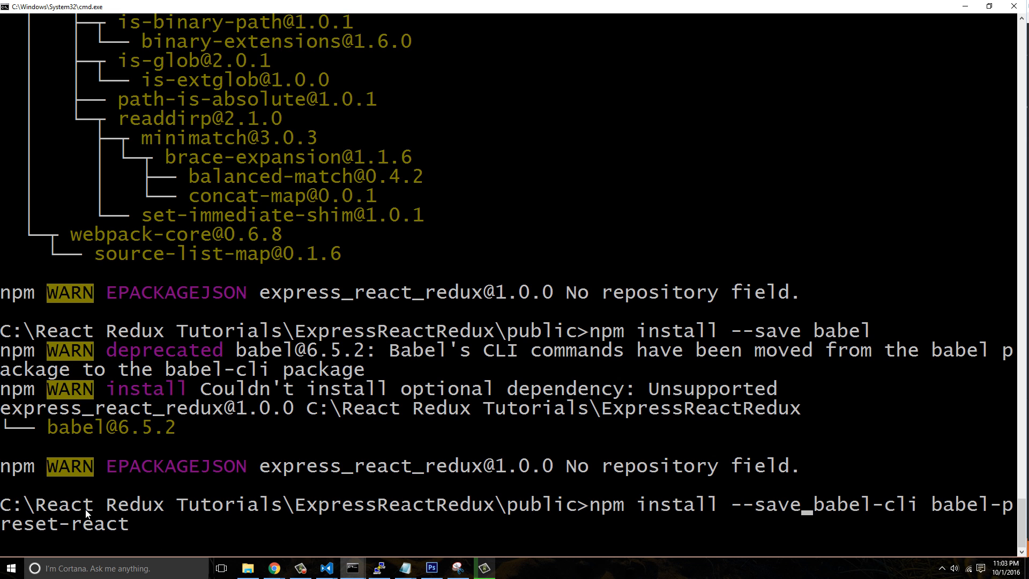
pyautogui.moveTo(137, 523)
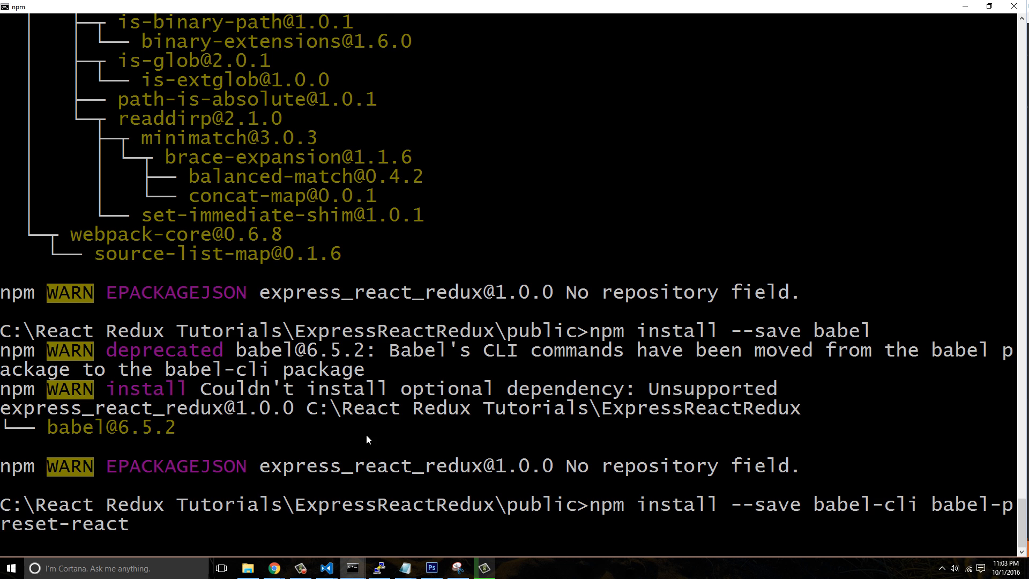
# Step: Scroll through the printed dependency tree while babel-cli and babel-preset-react install
pyautogui.scroll(-3)
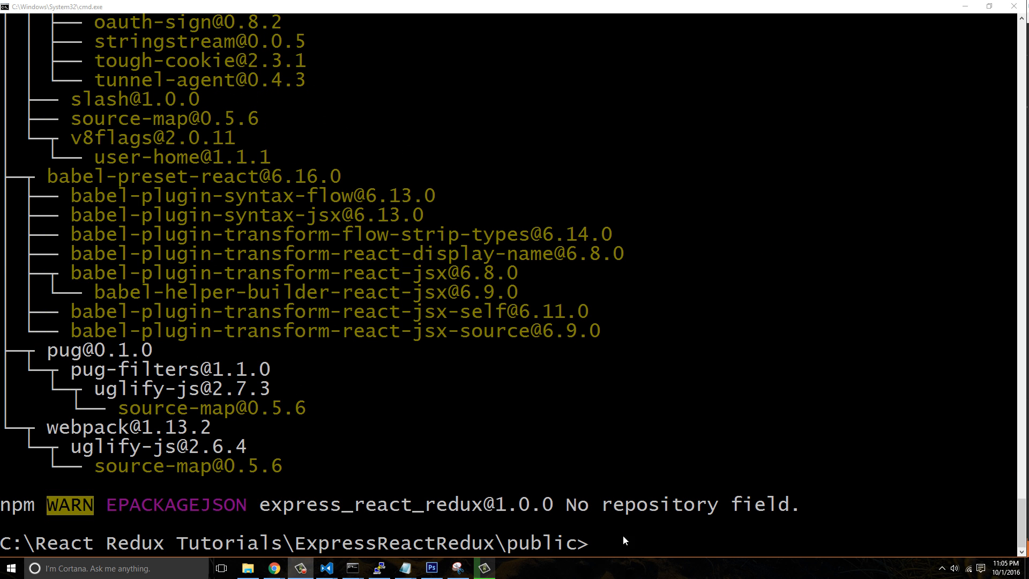
# Step: Run npm install --save react react-dom and watch version 15.3.2 install
pyautogui.write('npm')
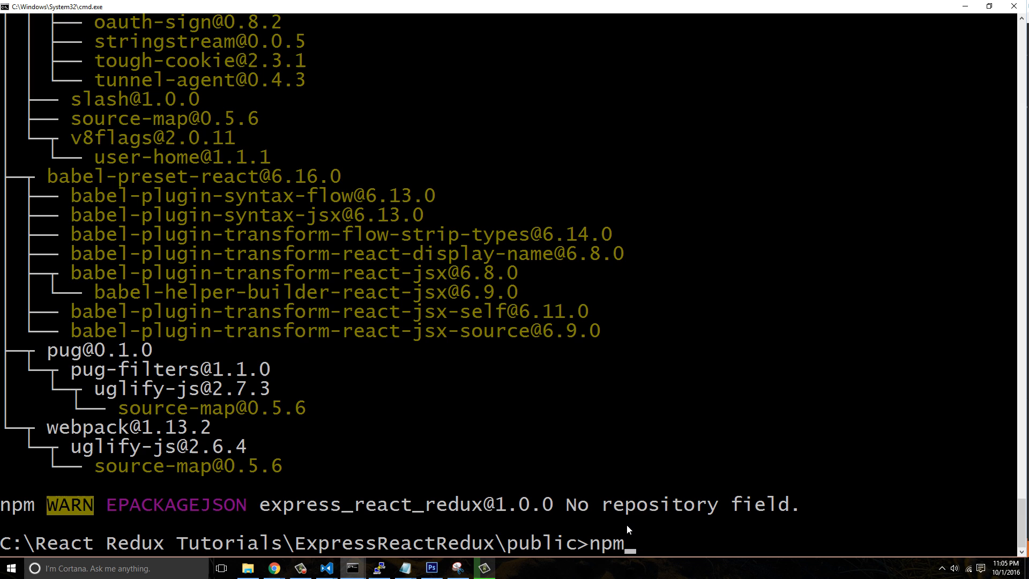
pyautogui.write('install')
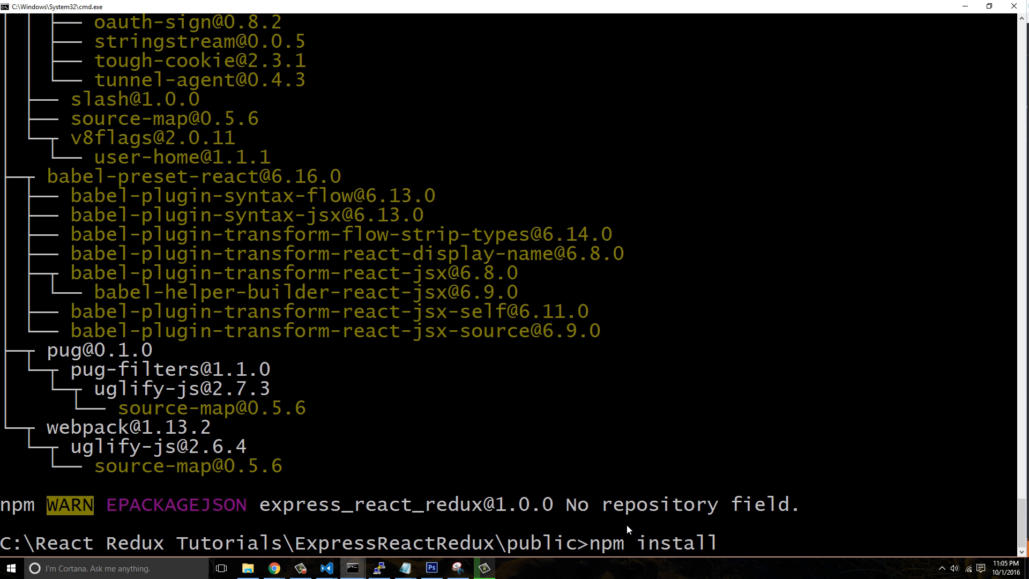
pyautogui.write('--save react react-dom')
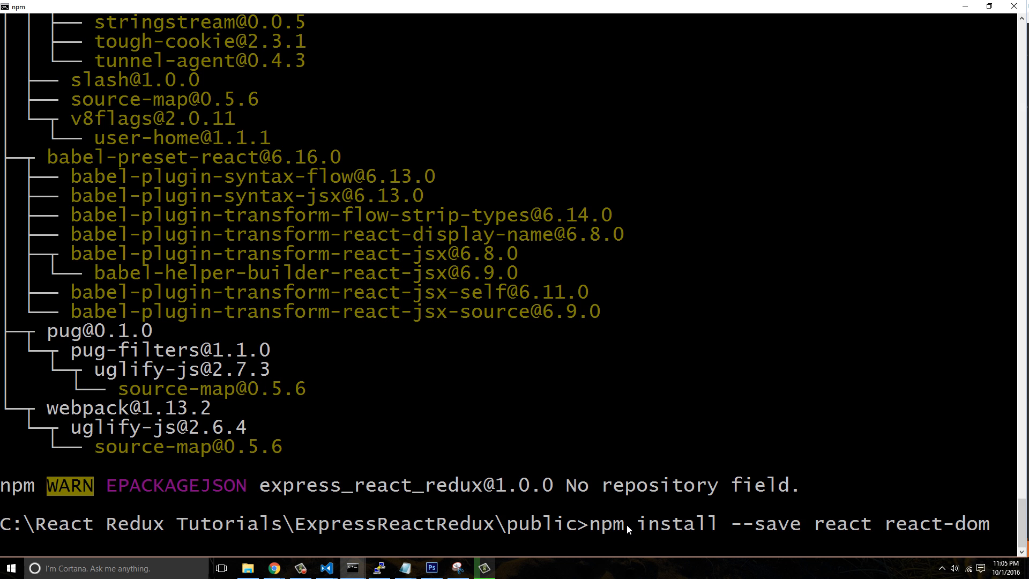
pyautogui.scroll(-3)
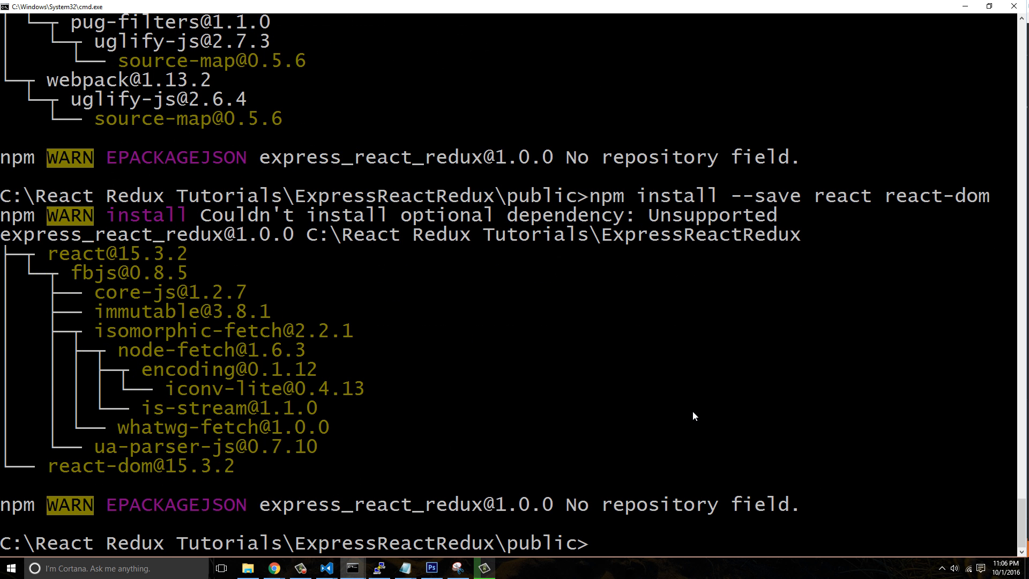
# Step: Run npm install --save redux react-redux, installing redux 3.6.0 and react-redux 4.4.5
pyautogui.write('npm install --save')
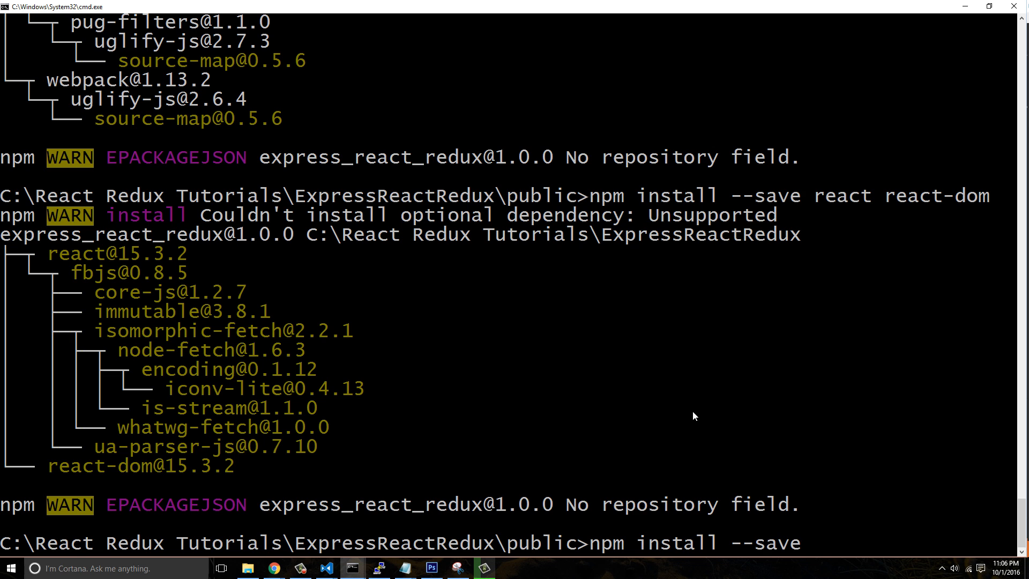
pyautogui.write('redux')
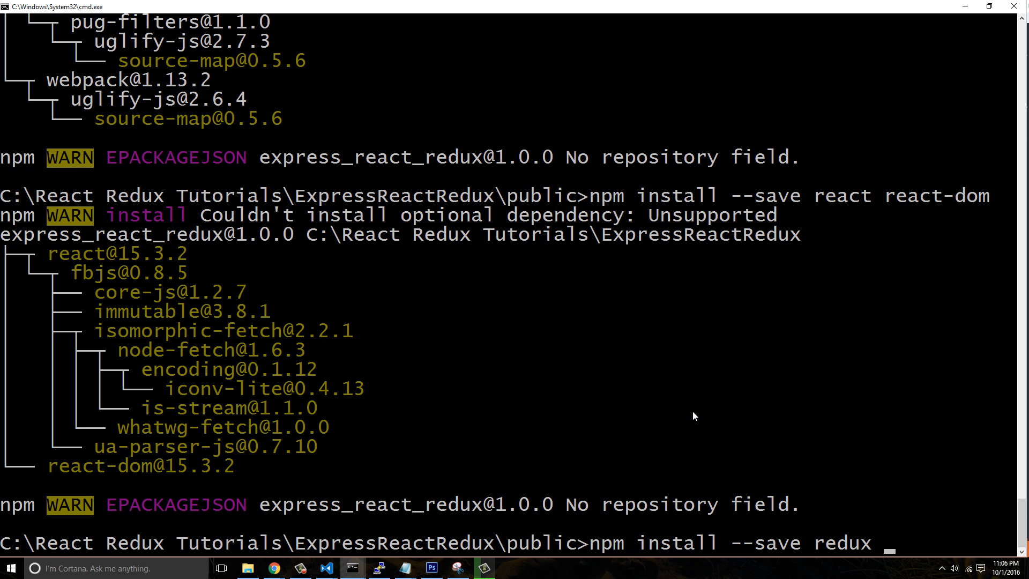
pyautogui.write('react-rd')
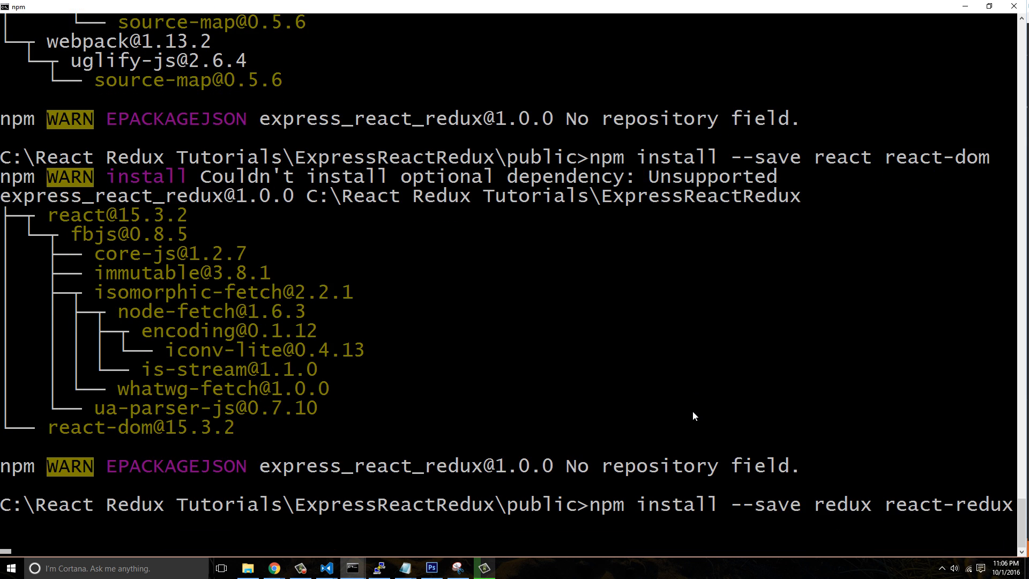
pyautogui.scroll(-3)
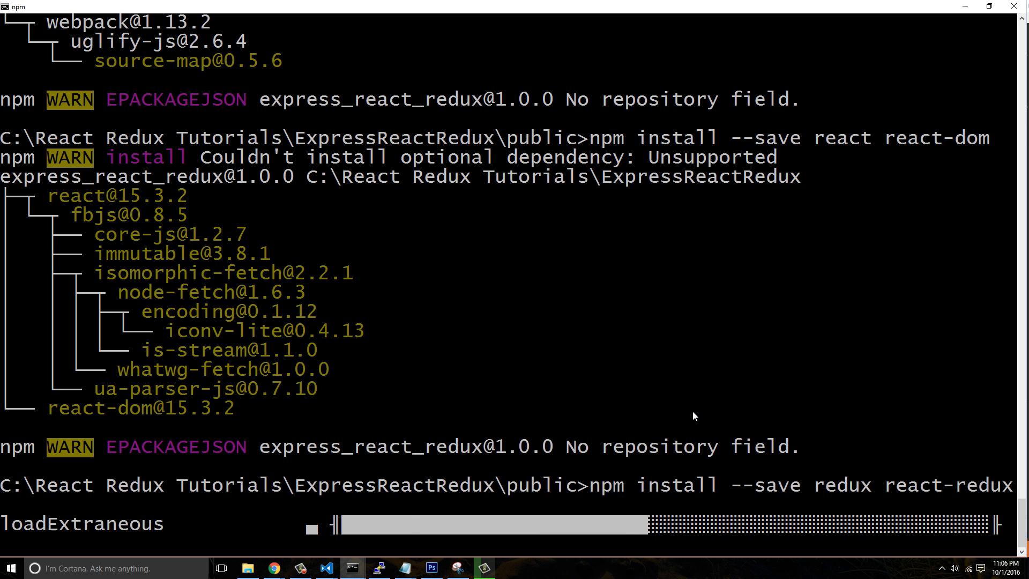
pyautogui.scroll(-3)
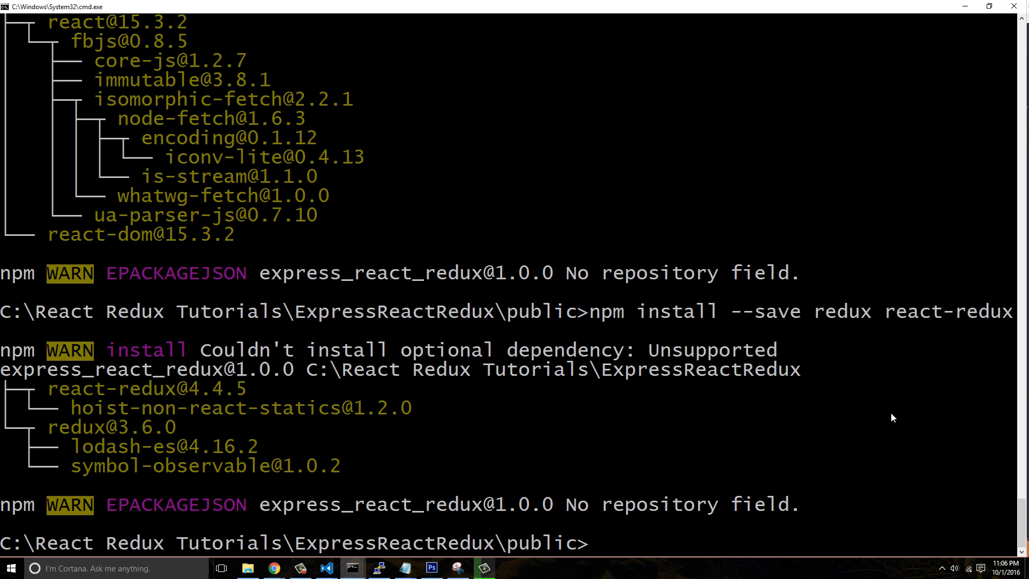
pyautogui.moveTo(631, 298)
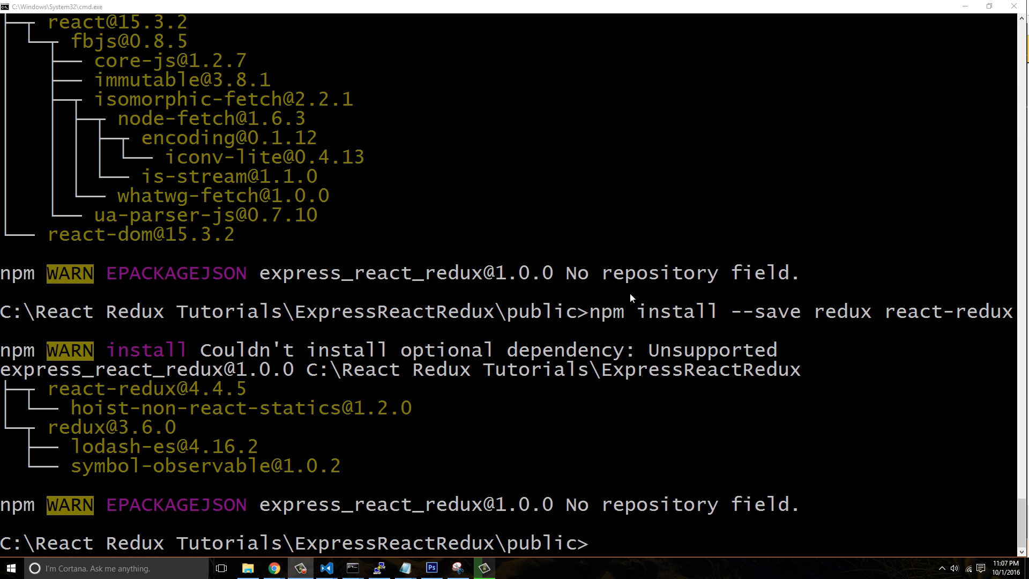
pyautogui.moveTo(349, 347)
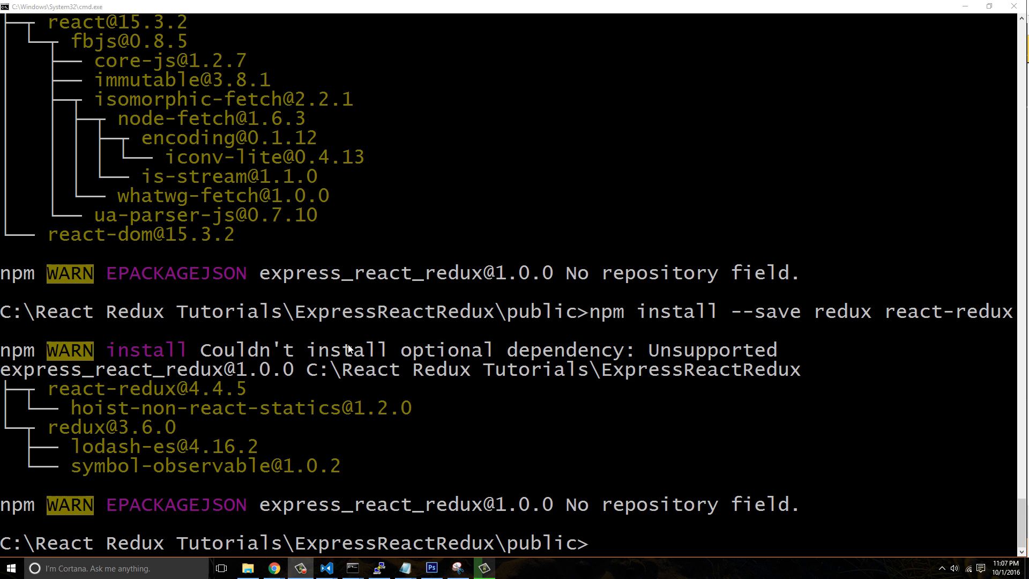
pyautogui.moveTo(473, 344)
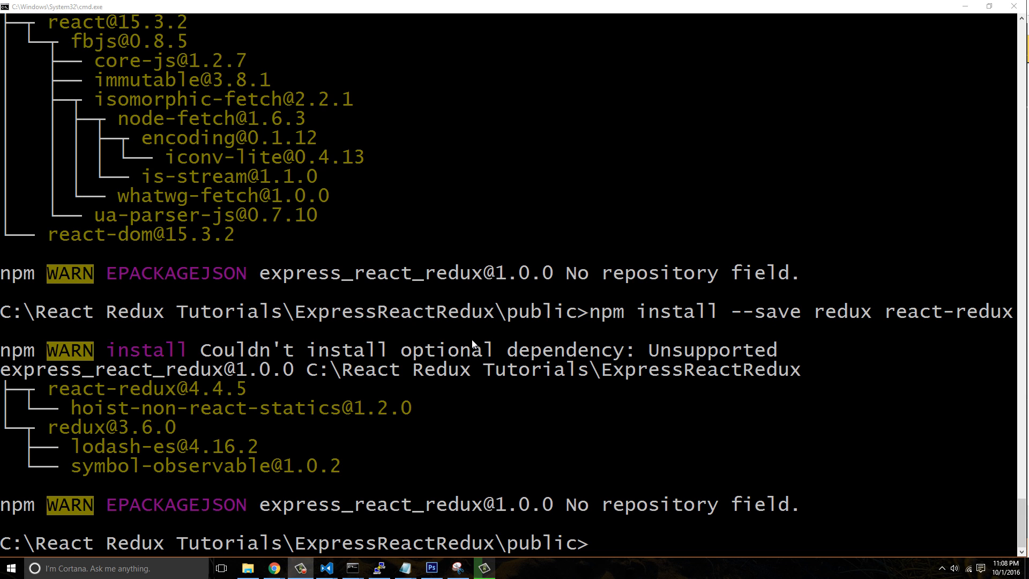
pyautogui.moveTo(446, 418)
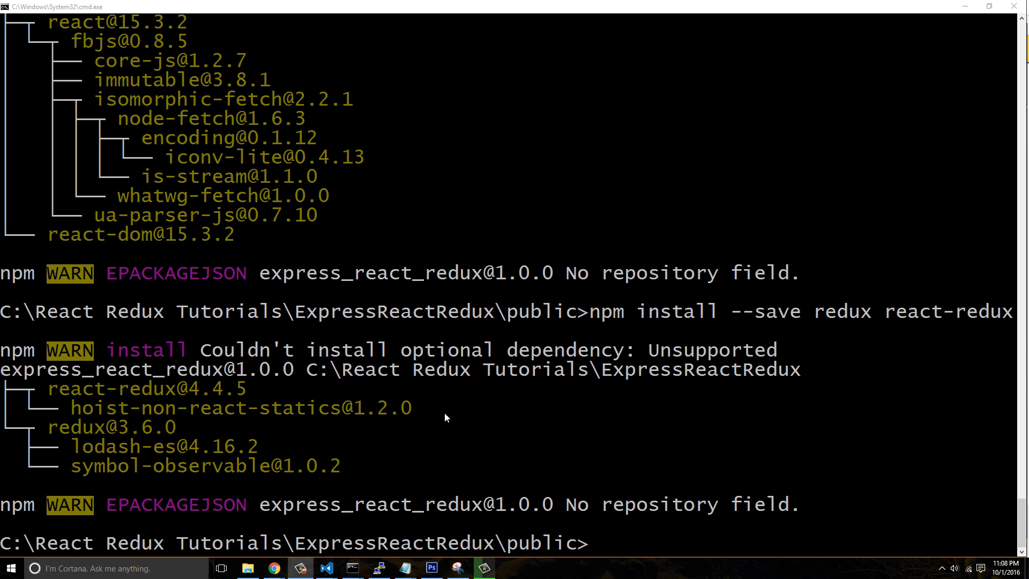
pyautogui.moveTo(441, 418)
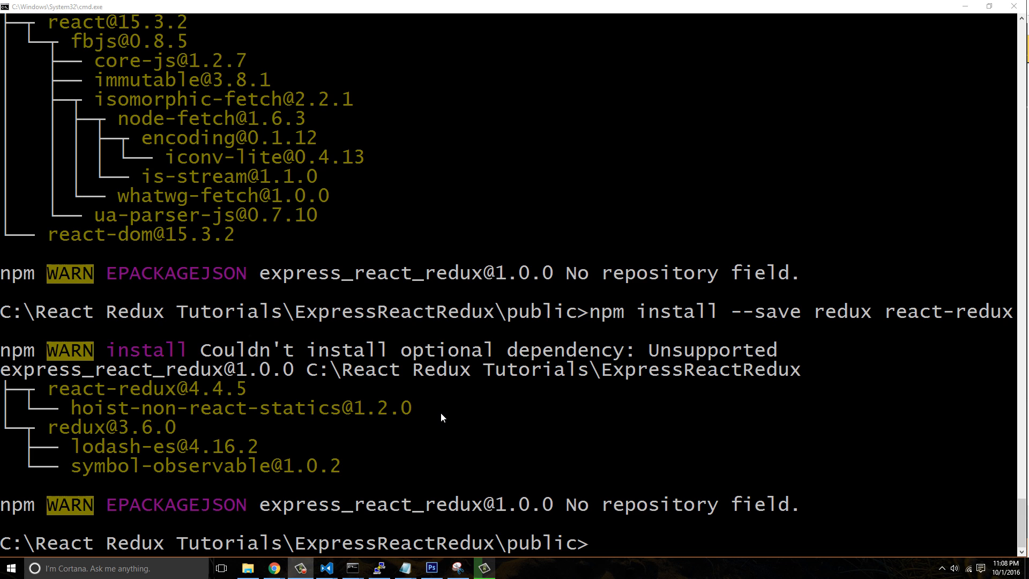
pyautogui.moveTo(593, 419)
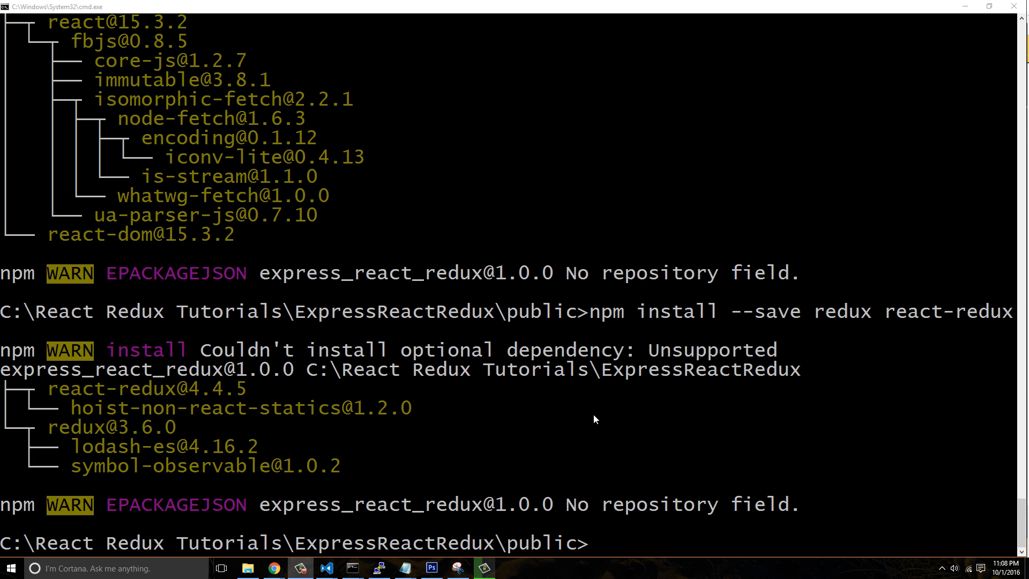
pyautogui.moveTo(489, 432)
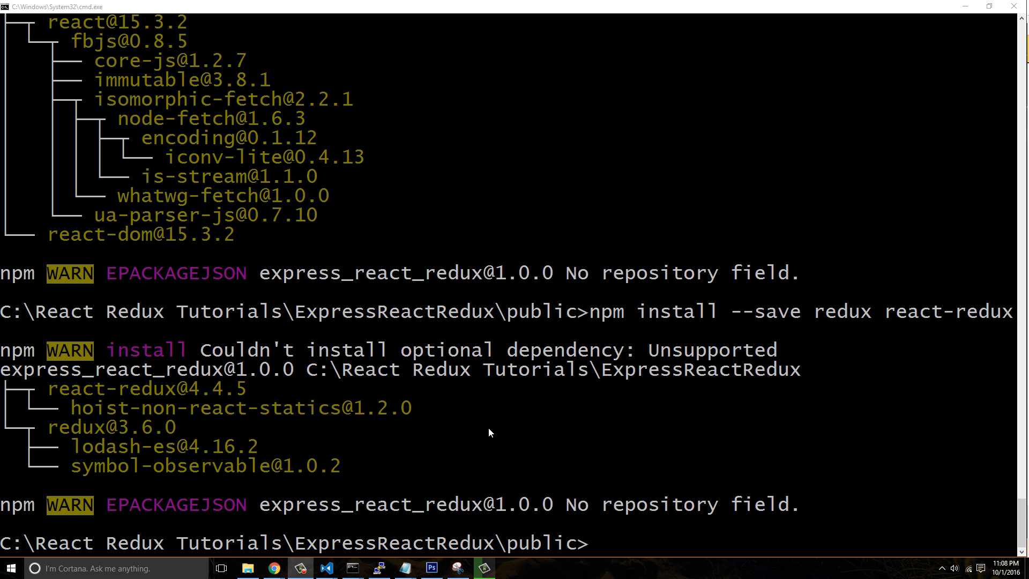
pyautogui.moveTo(464, 457)
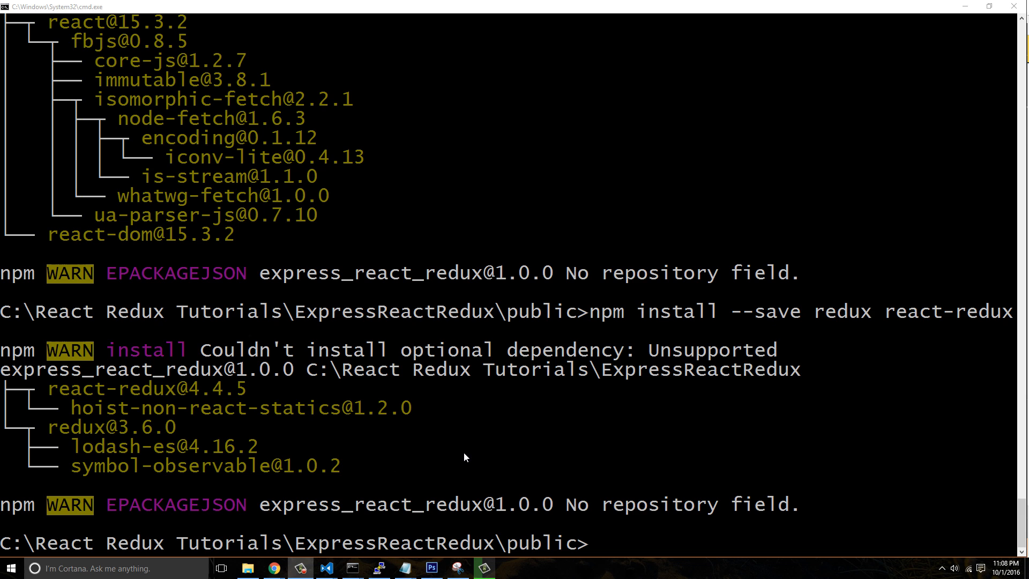
pyautogui.moveTo(492, 436)
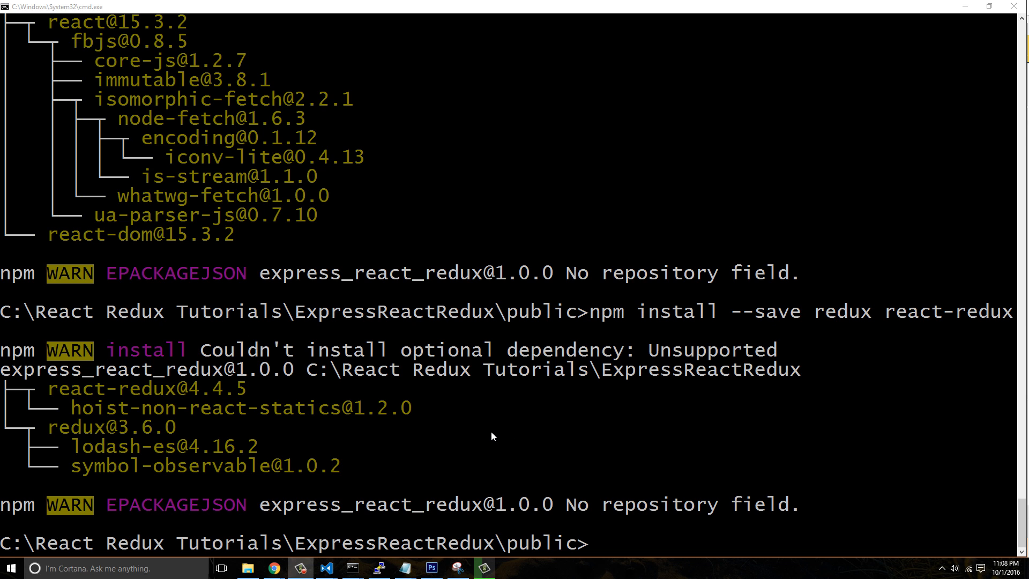
pyautogui.moveTo(719, 249)
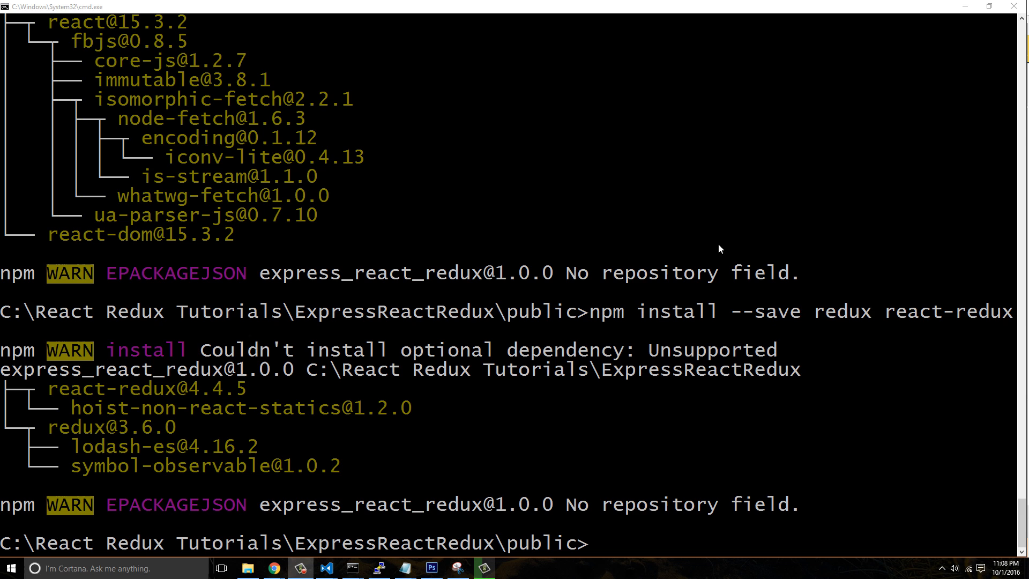